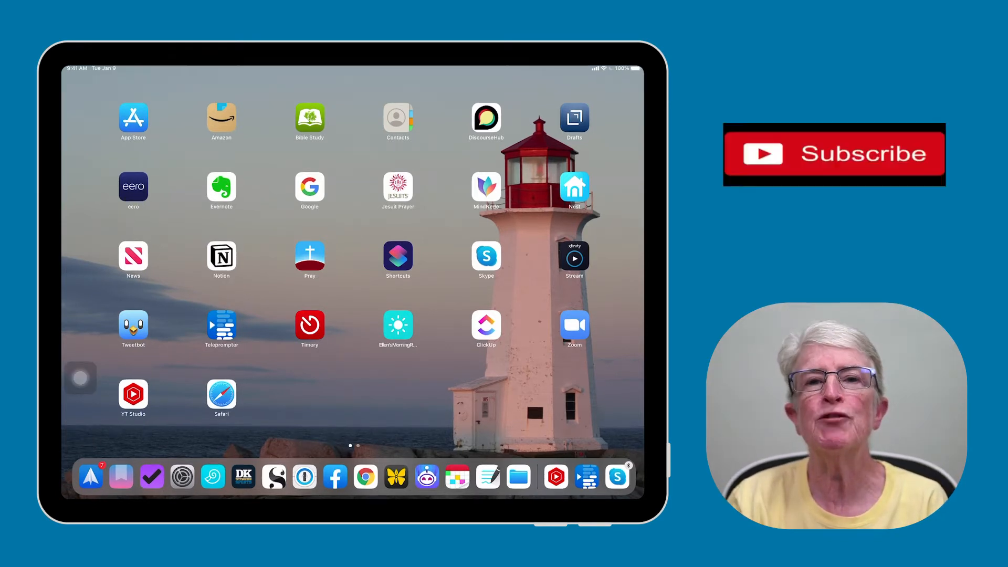
Launch Safari from the Home Screen and land on the signed-in iCloud.com app launcher
click(834, 153)
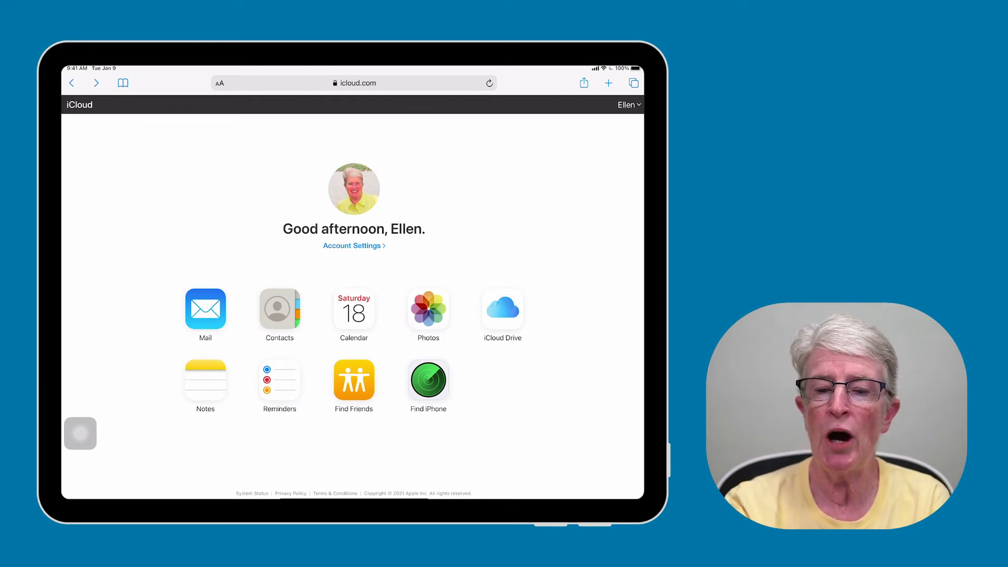
click(428, 380)
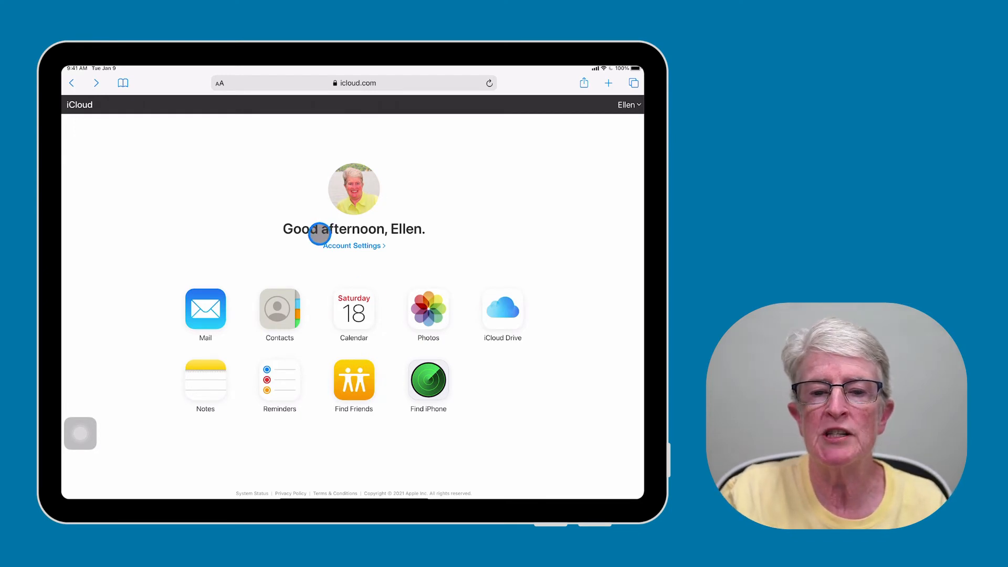
Enter Account Settings from the greeting and scroll down to the Advanced restore options
click(350, 245)
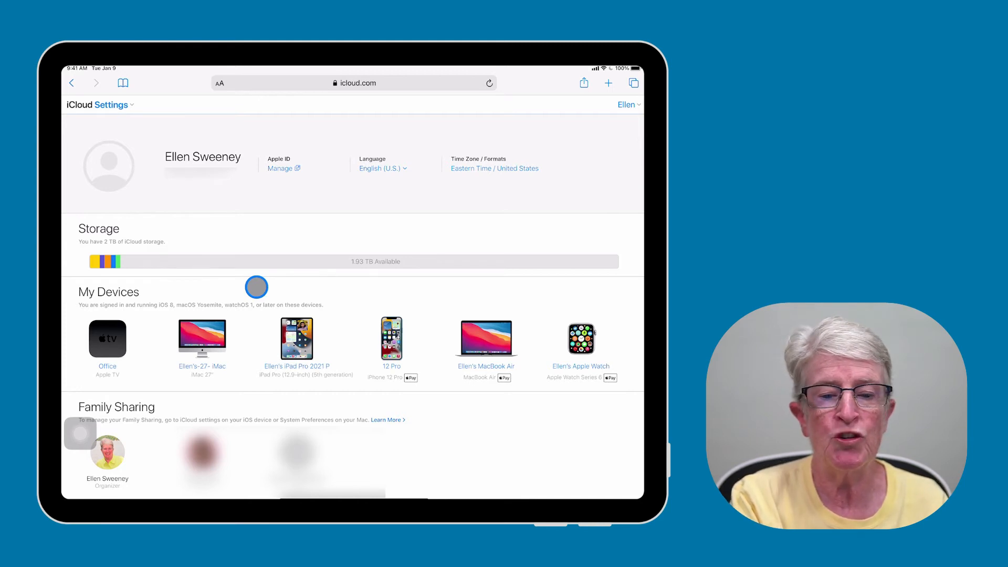
scroll(down, 3)
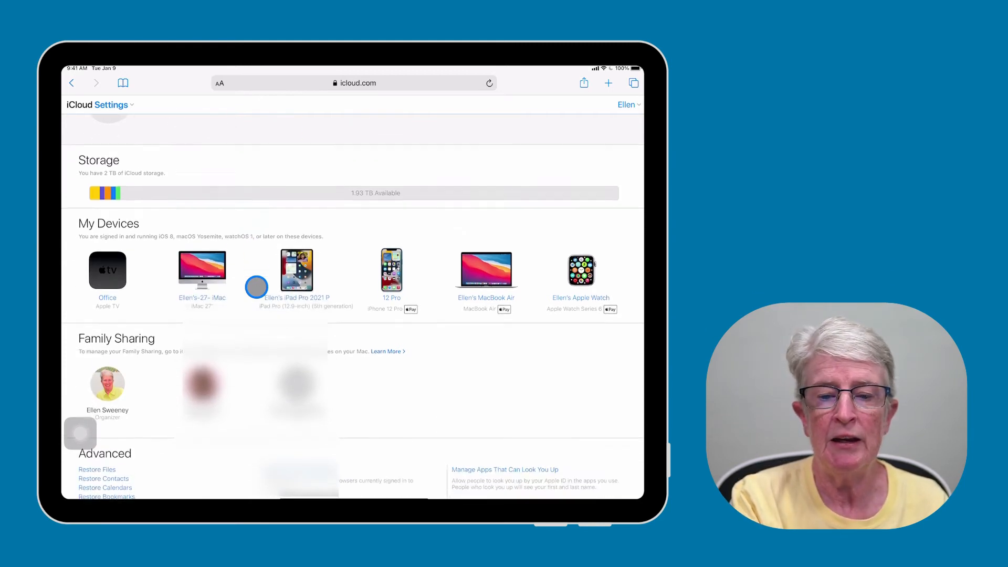
scroll(down, 3)
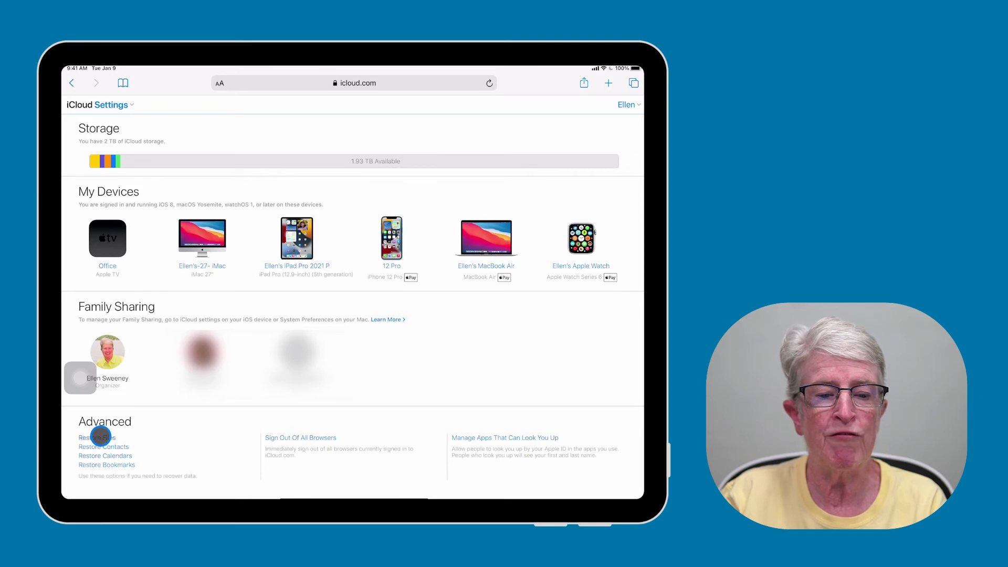
Review restorable deleted files, contact archives, calendar archives, and bookmarks (none available)
click(96, 436)
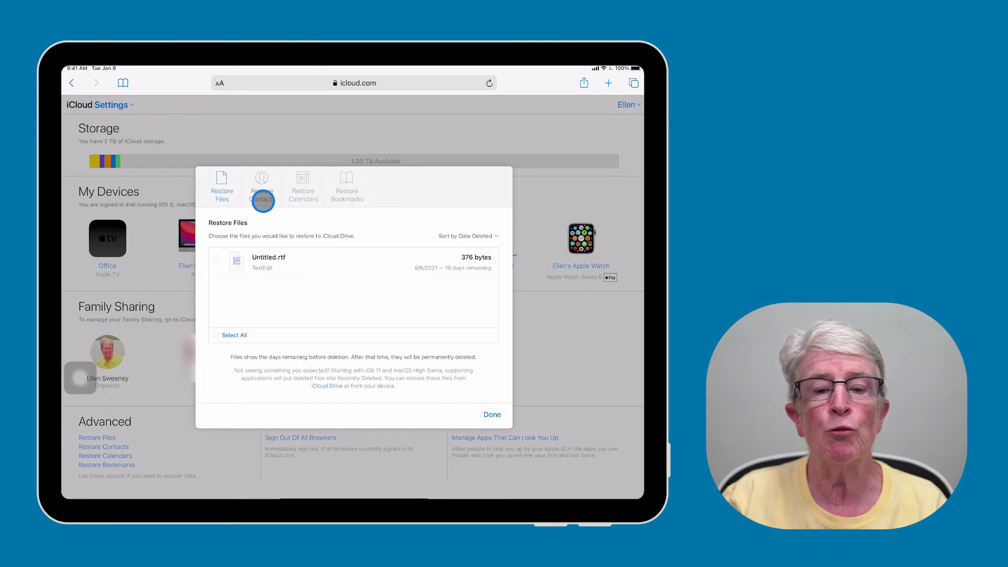
click(262, 187)
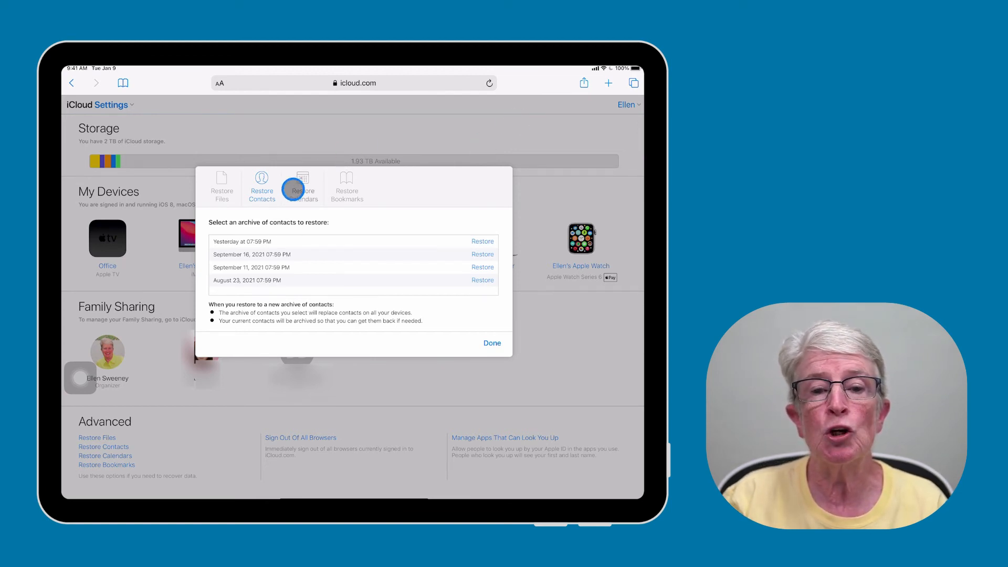
click(302, 187)
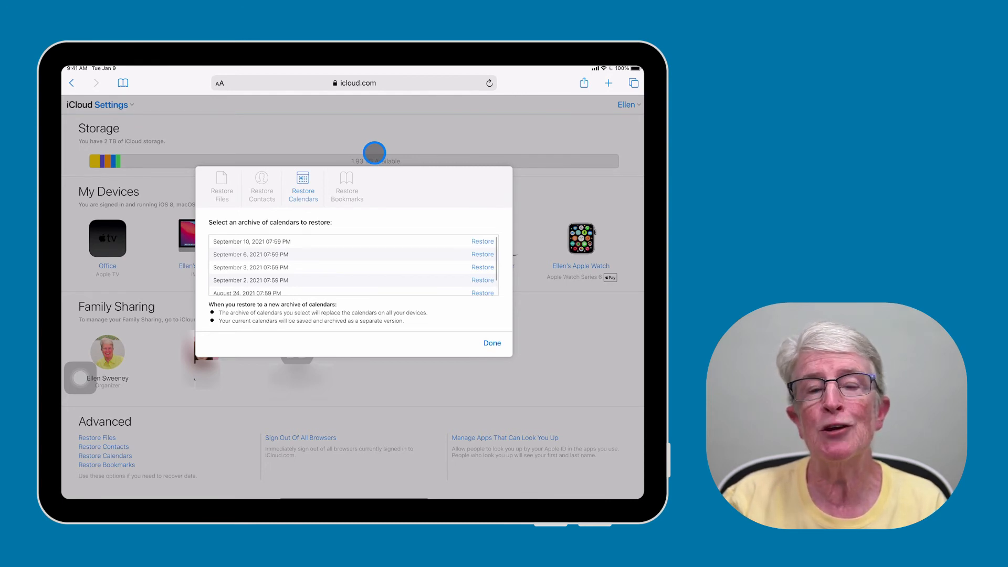
mouse_move(393, 185)
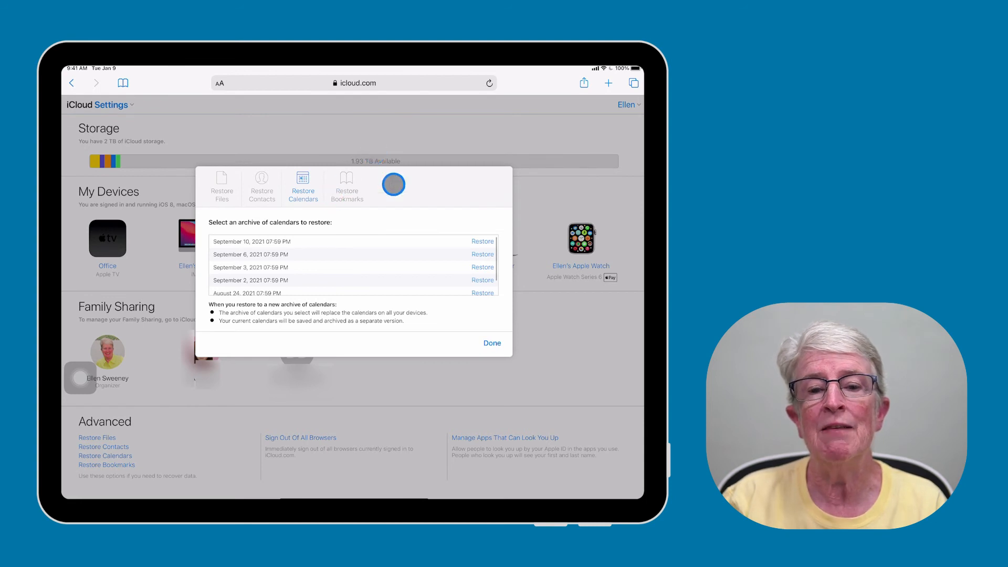
click(346, 187)
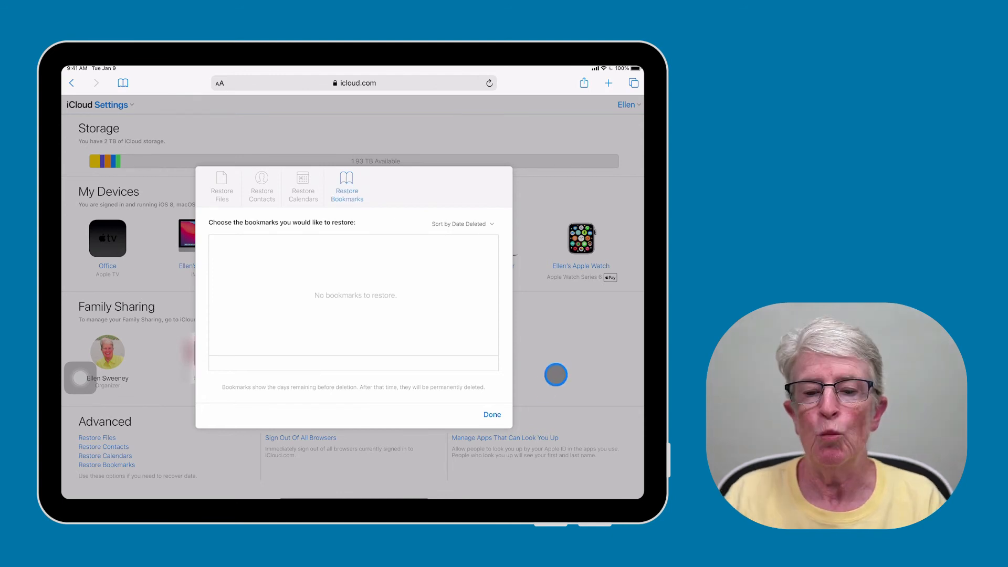
Close the restore window, check Apps That Can Look You Up by email (none), and dismiss the list
click(492, 414)
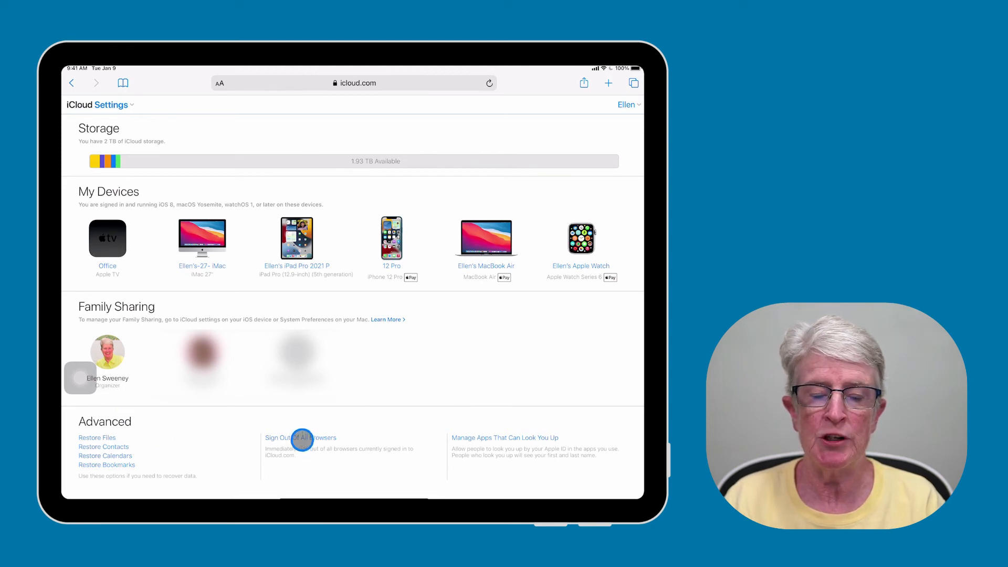
click(300, 437)
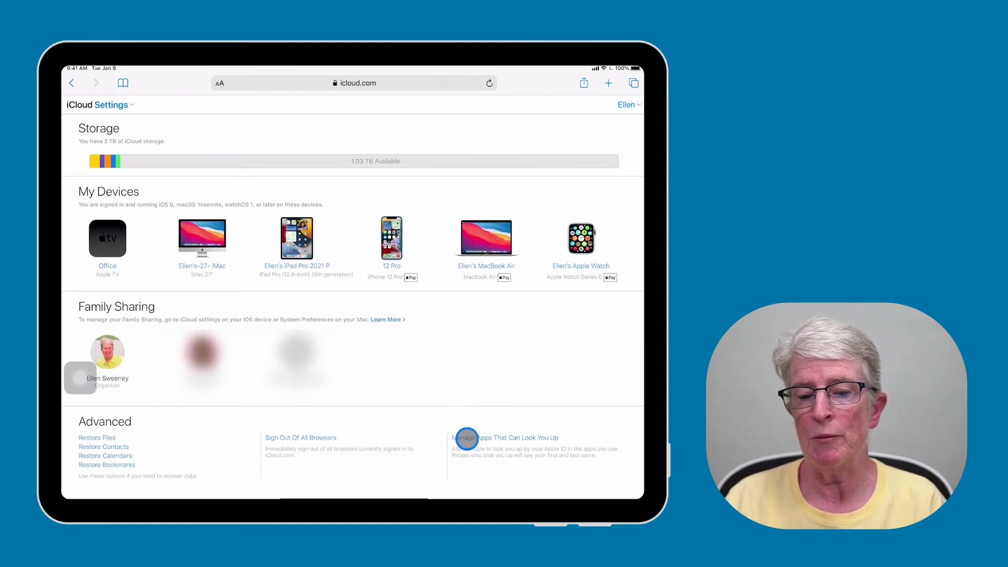
click(465, 438)
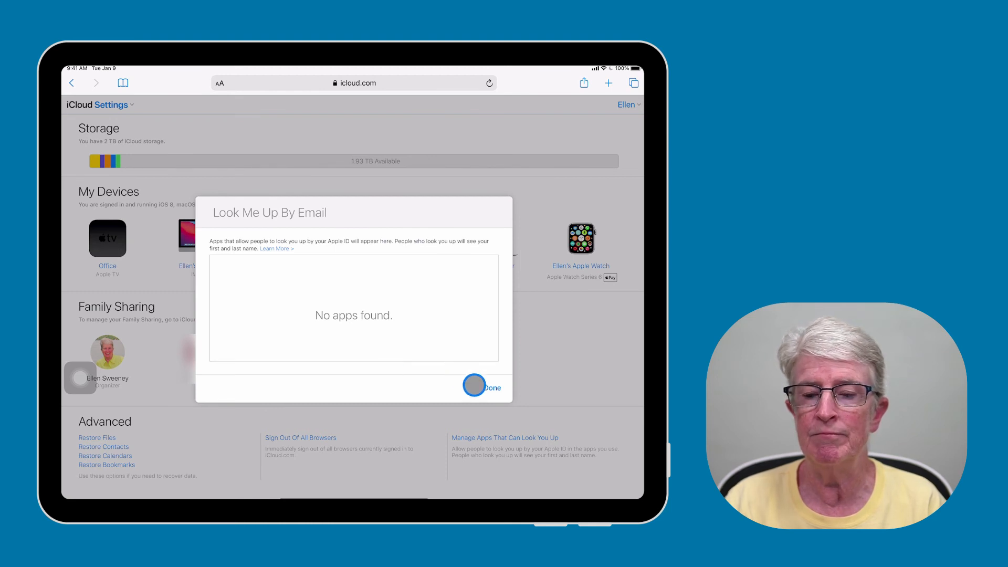
click(483, 388)
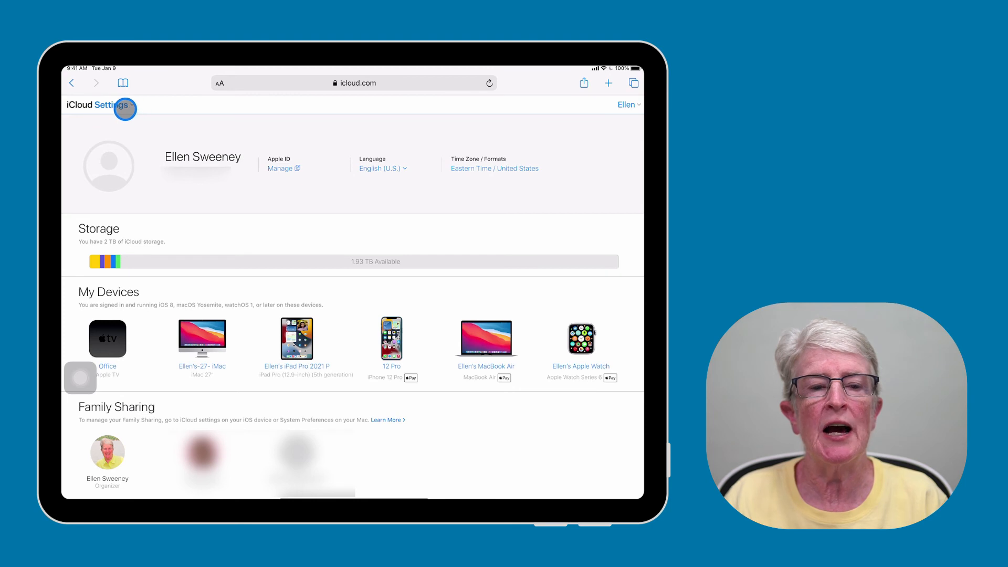
Switch from settings to the Mail web app, then to Reminders, leaving the app switcher open
click(117, 105)
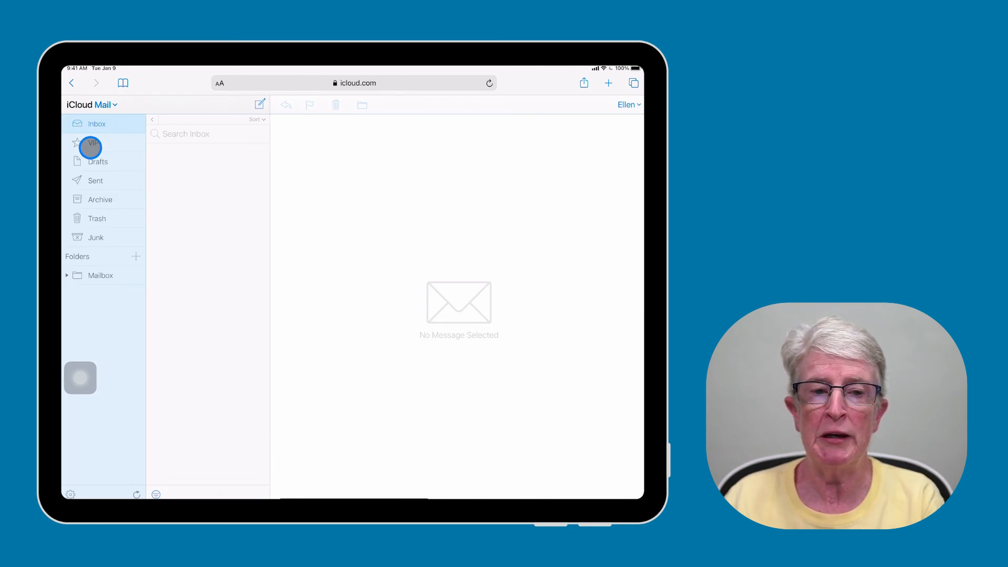
click(103, 105)
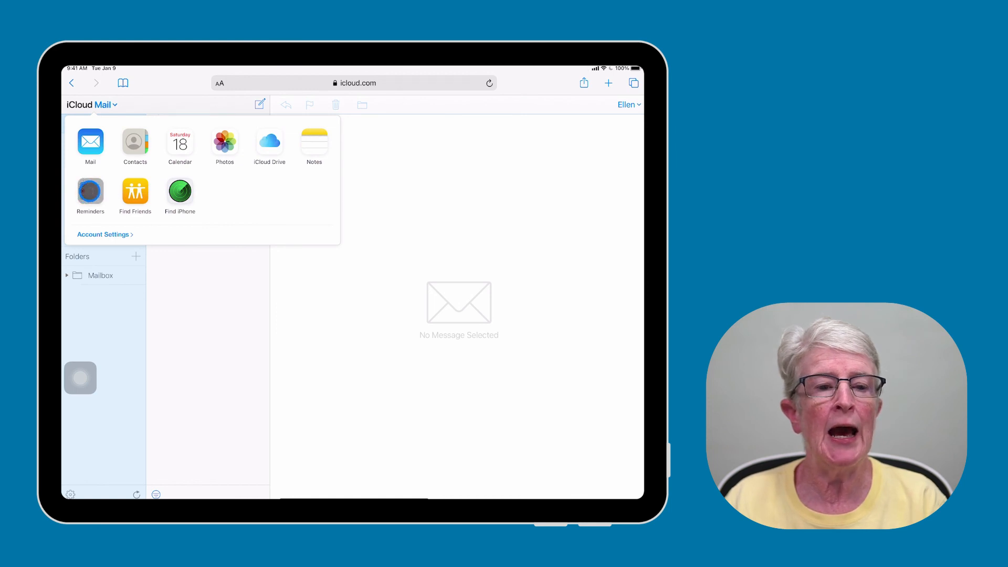
click(90, 197)
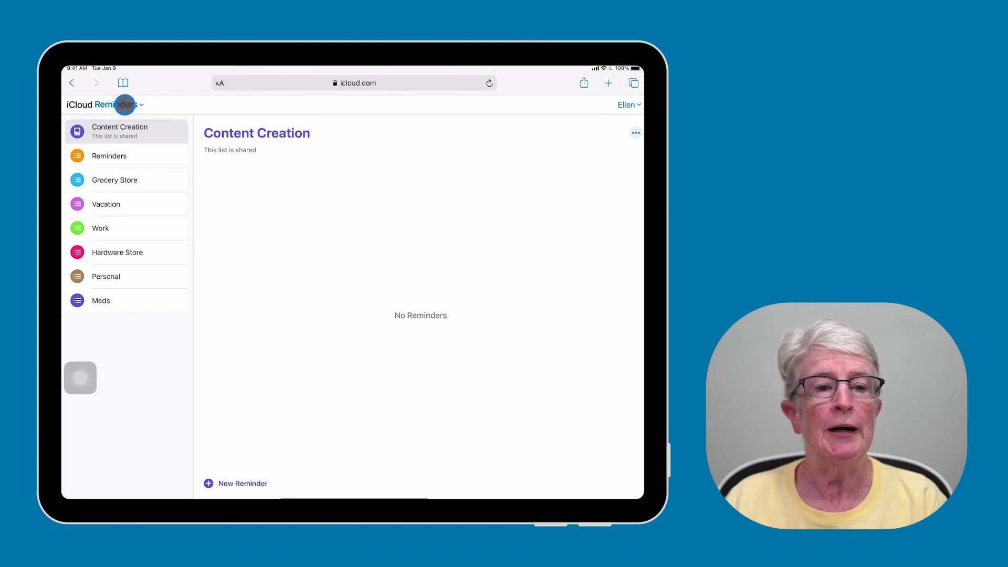
click(117, 105)
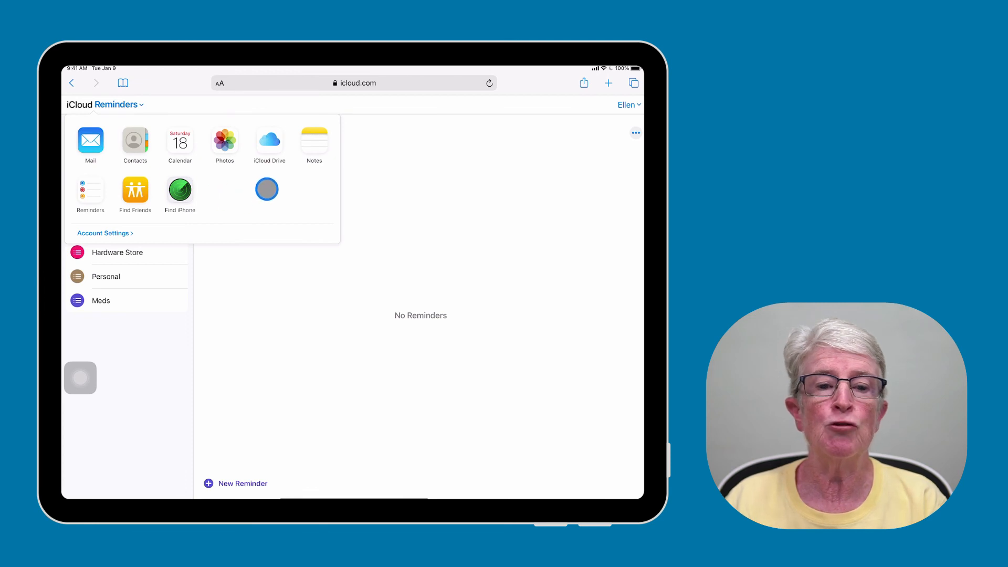